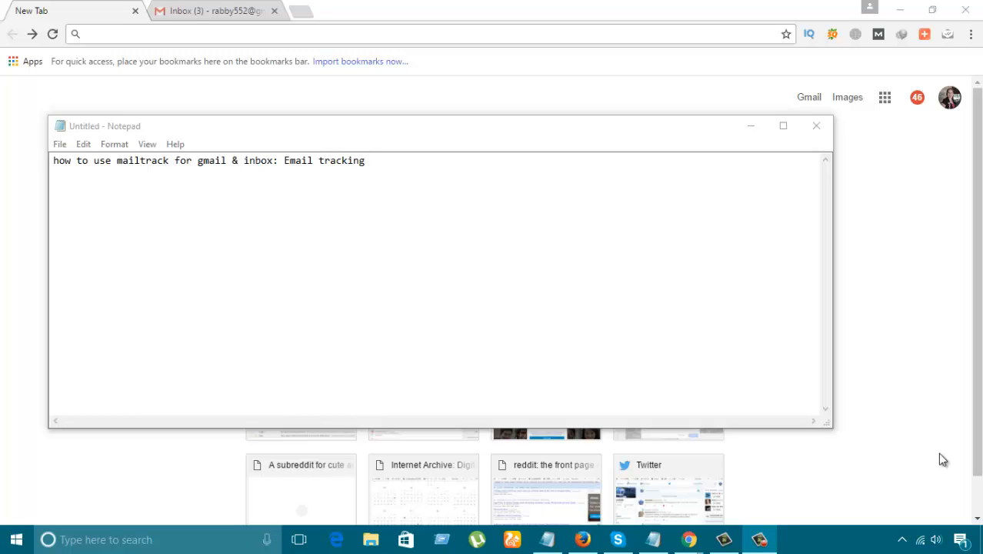
mouse_move(783, 126)
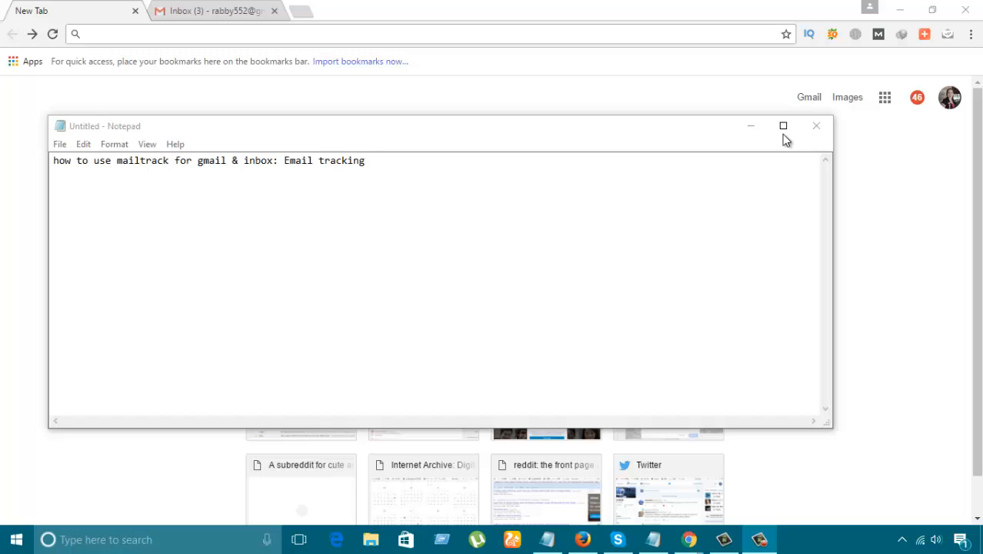
mouse_move(751, 126)
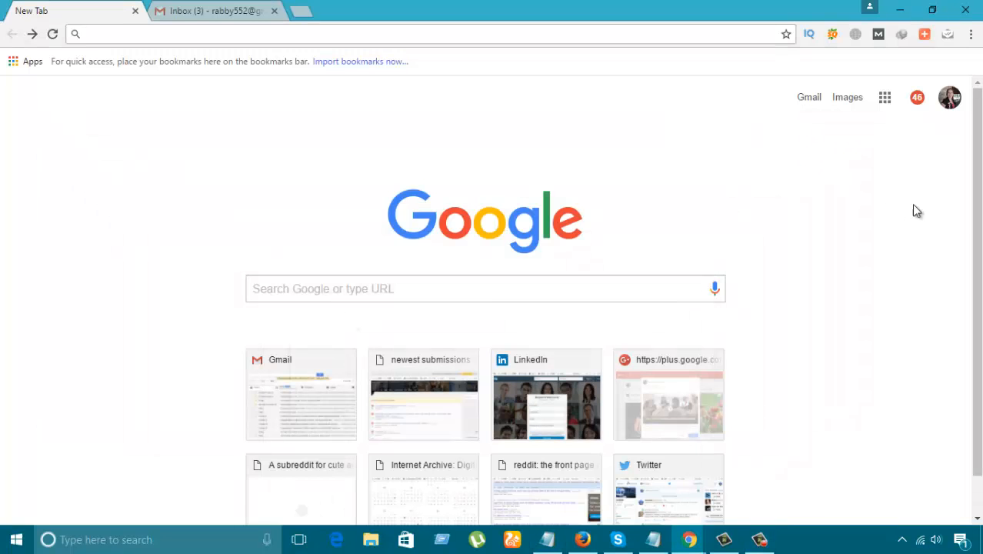
- Reach Chrome Settings through the browser's main menu
click(971, 33)
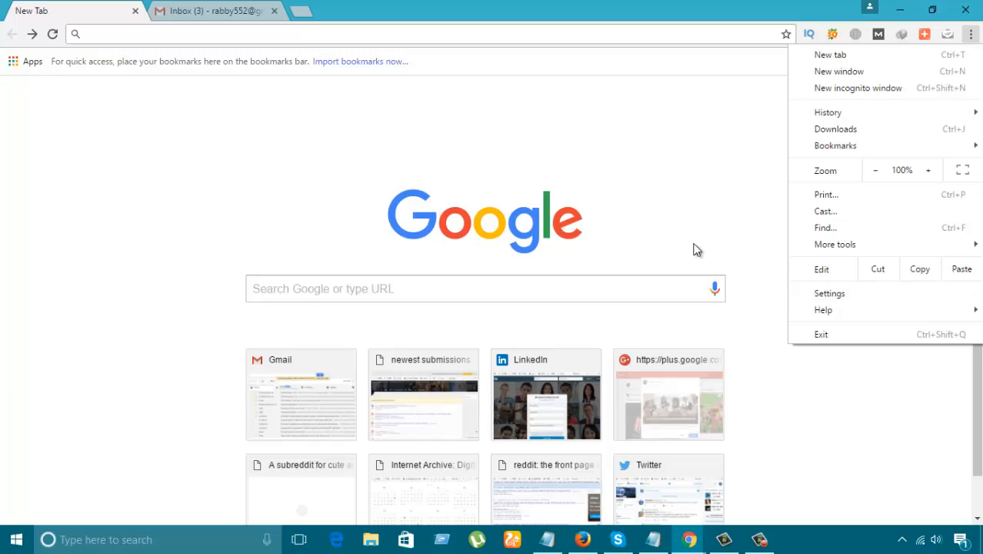
click(969, 34)
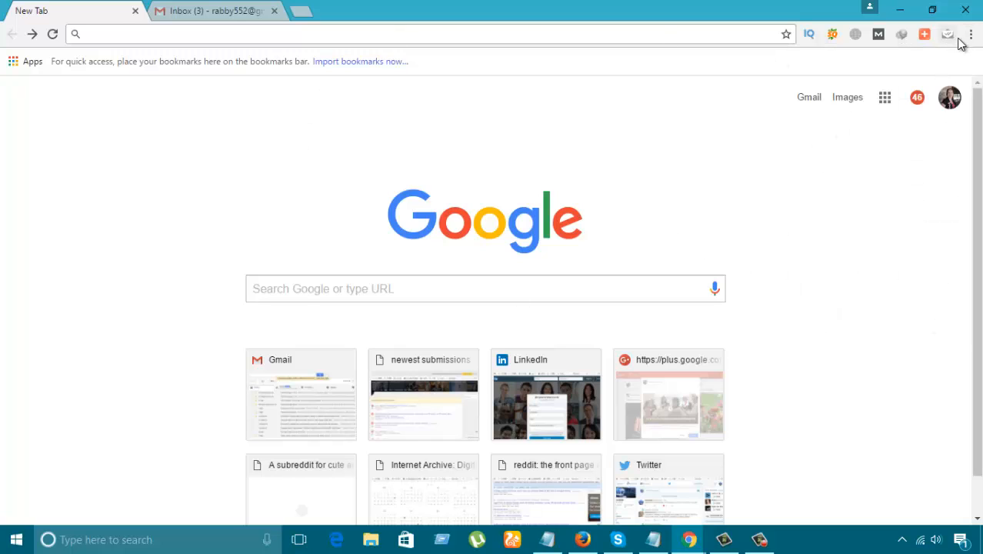
click(971, 34)
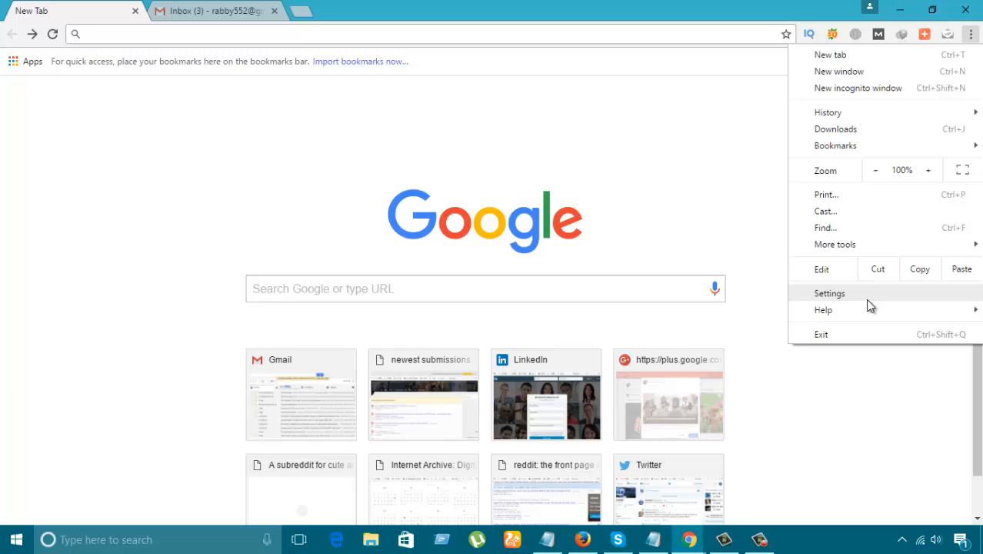
click(829, 292)
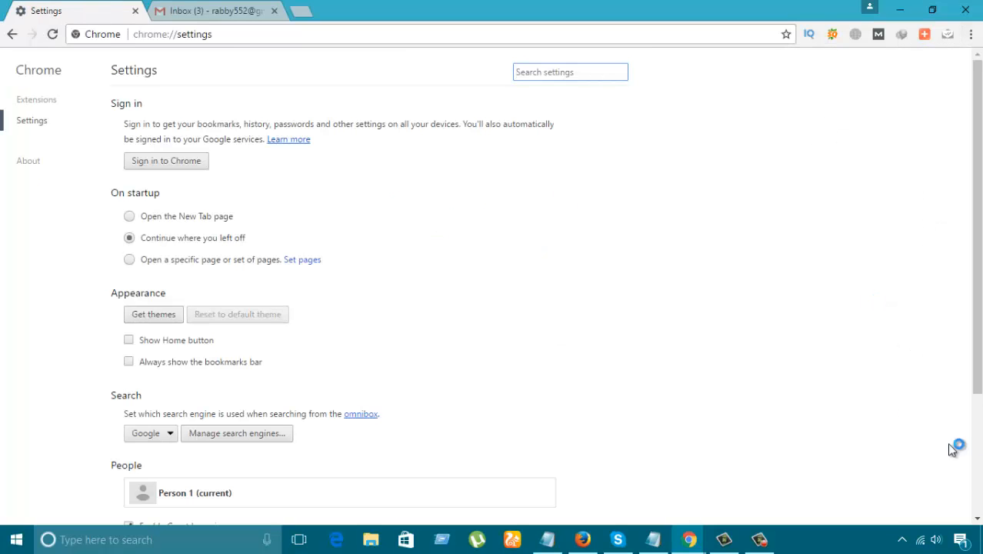
- Review the installed extensions list and go to Get more extensions in the Chrome Web Store
click(37, 98)
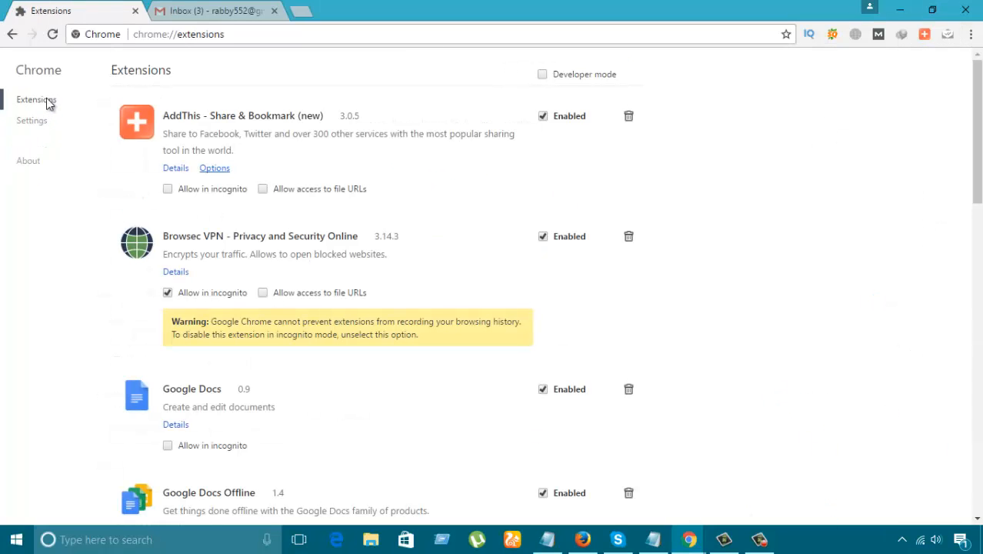
scroll(down, 3)
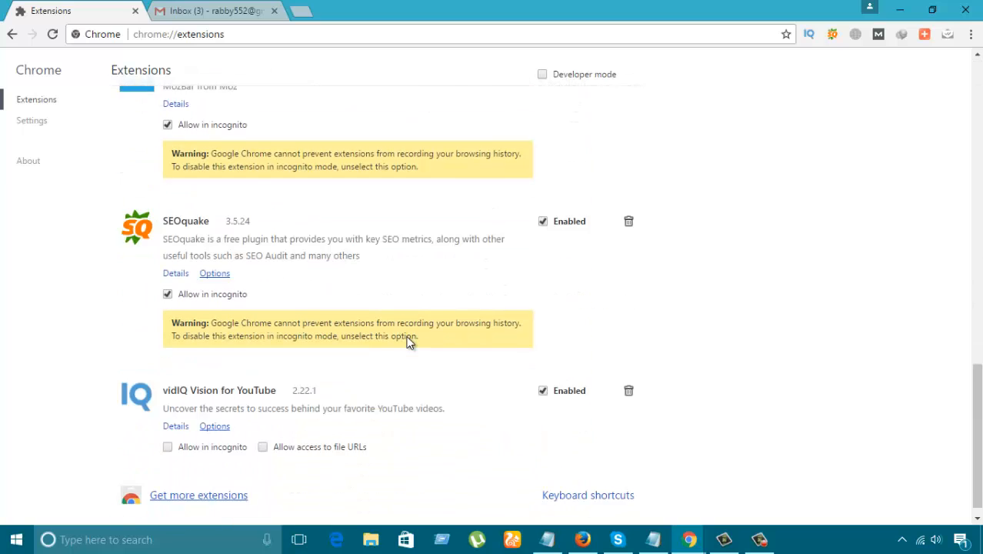
click(198, 496)
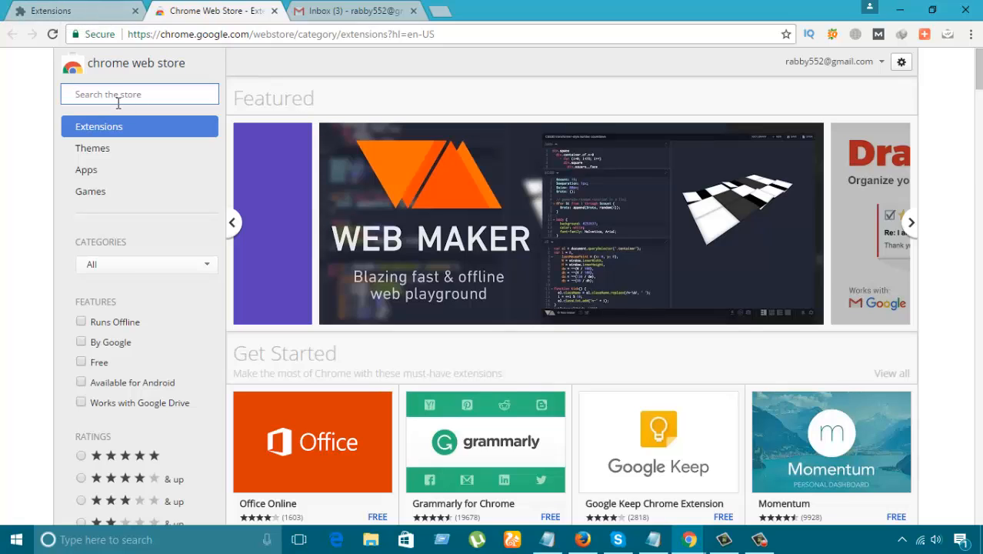
- Search the Chrome Web Store for 'mailtrack for gmail and inbox'
text(mailtrack for gmail)
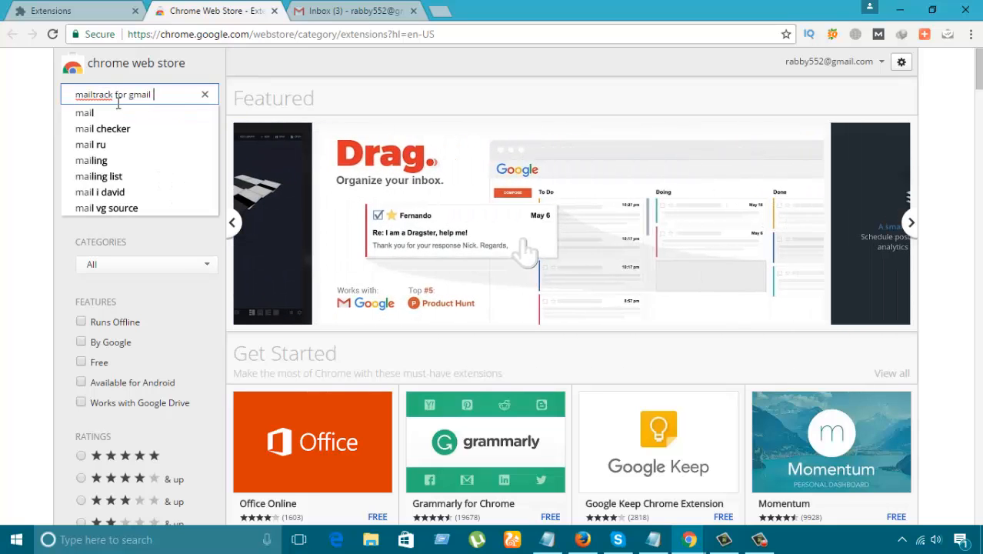
text(and invo)
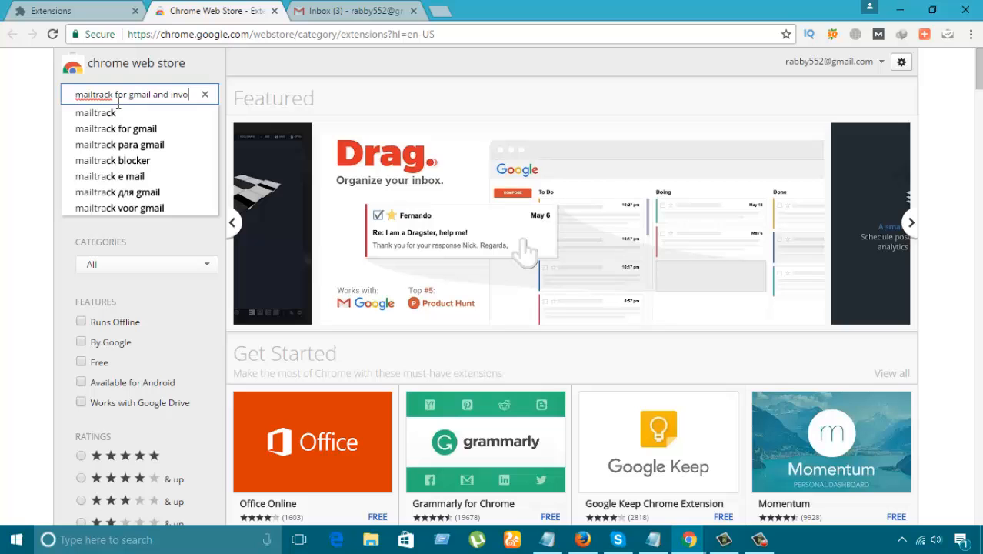
key(Enter)
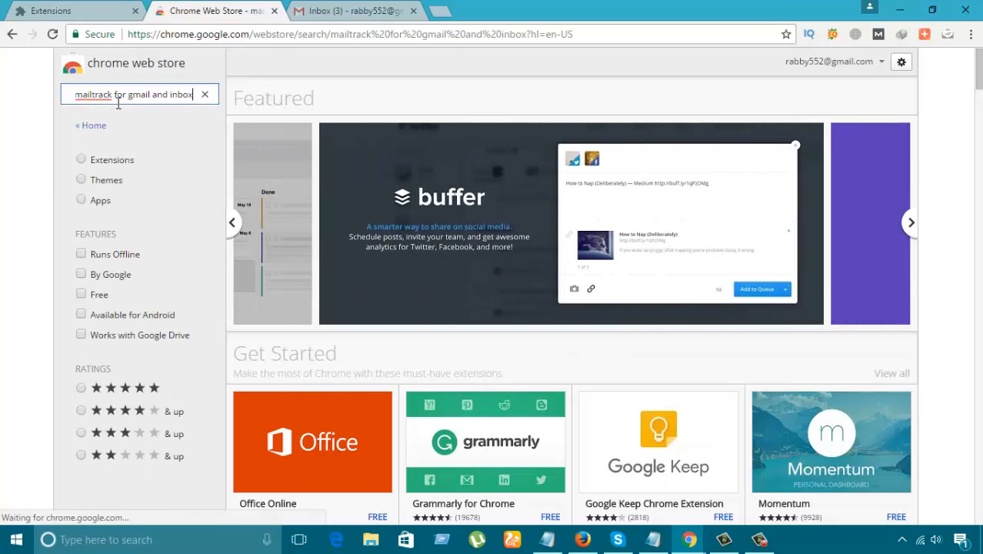
- Add Mailtrack to Chrome and return to the installed extensions list
click(139, 93)
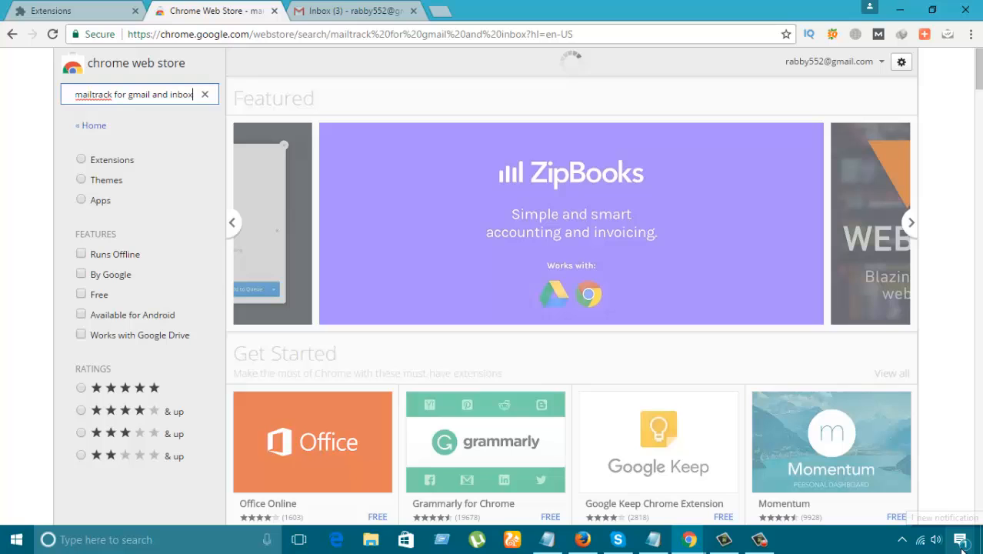
click(139, 94)
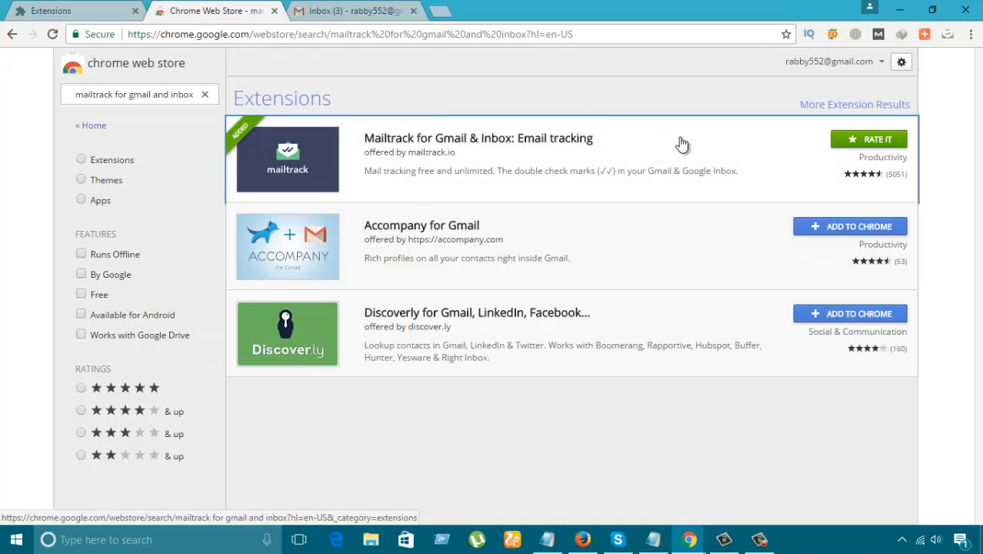
mouse_move(77, 11)
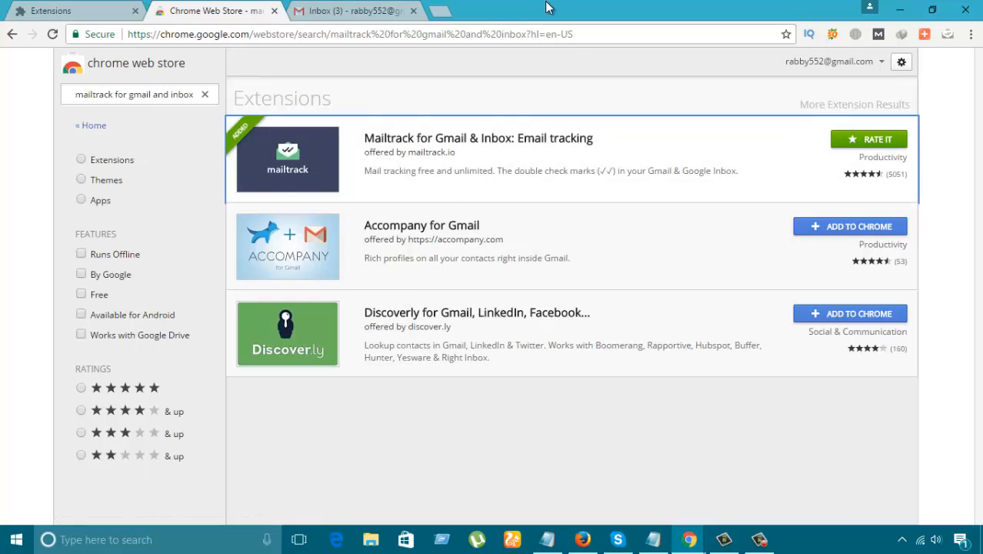
click(74, 11)
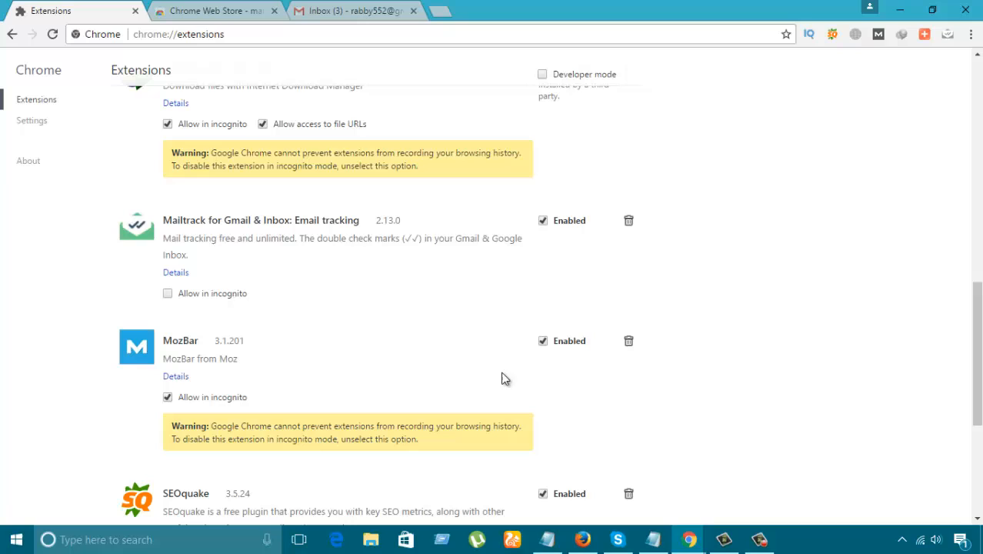
mouse_move(495, 223)
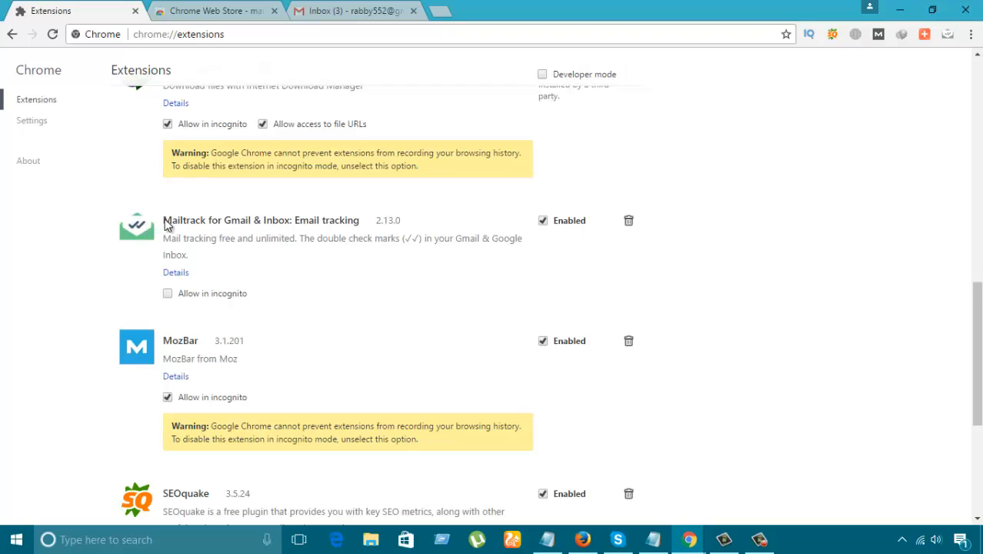
mouse_move(948, 34)
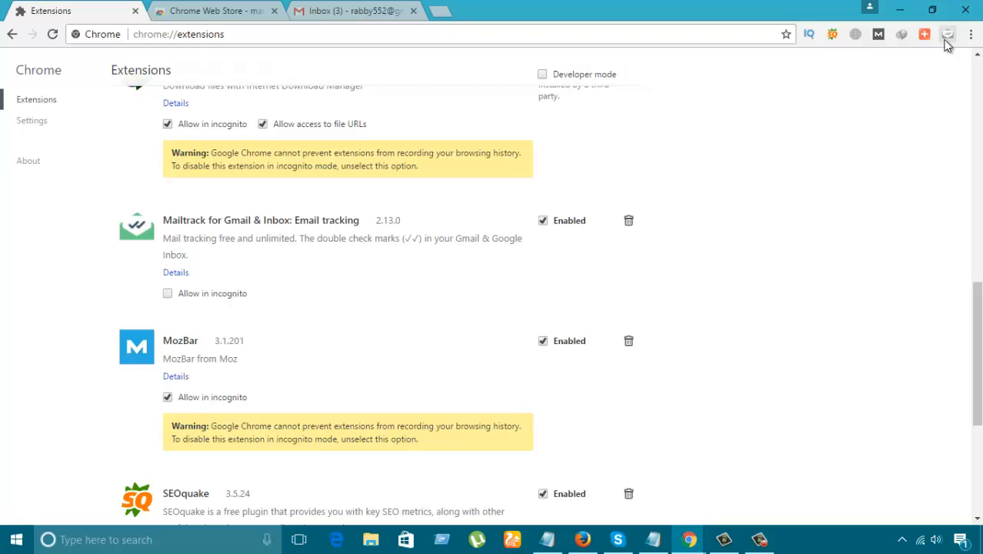
- Check Mailtrack's toolbar icon, then switch to the Gmail inbox tab
click(948, 34)
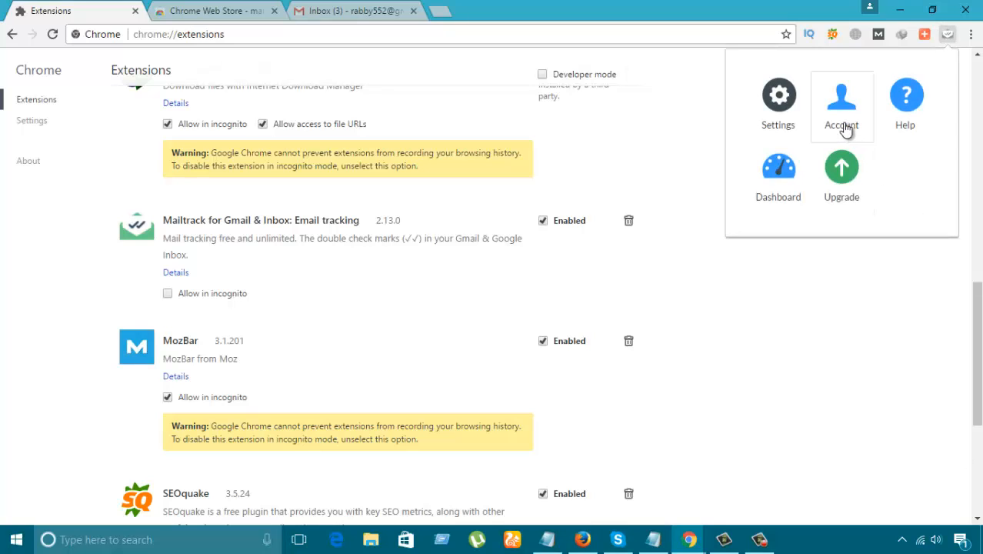
mouse_move(335, 11)
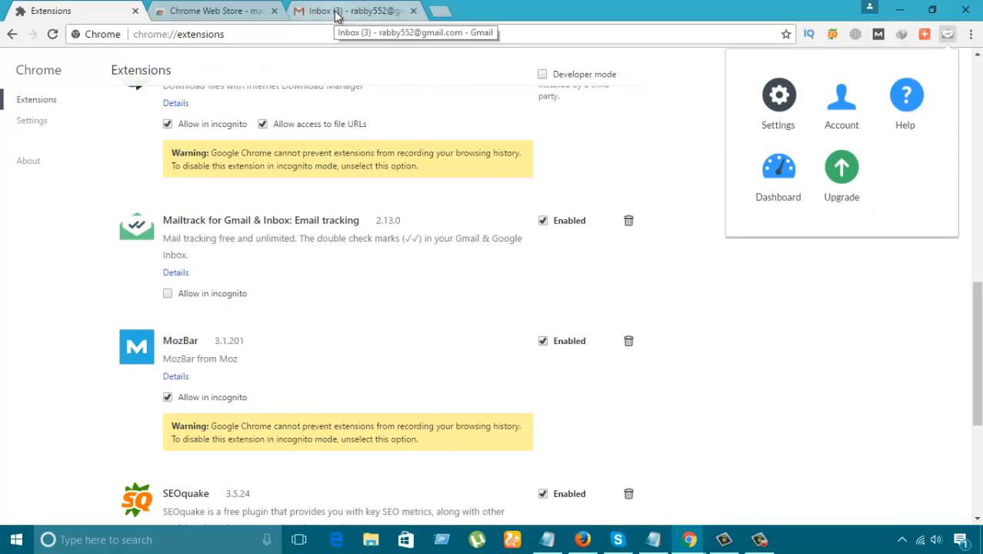
mouse_move(841, 105)
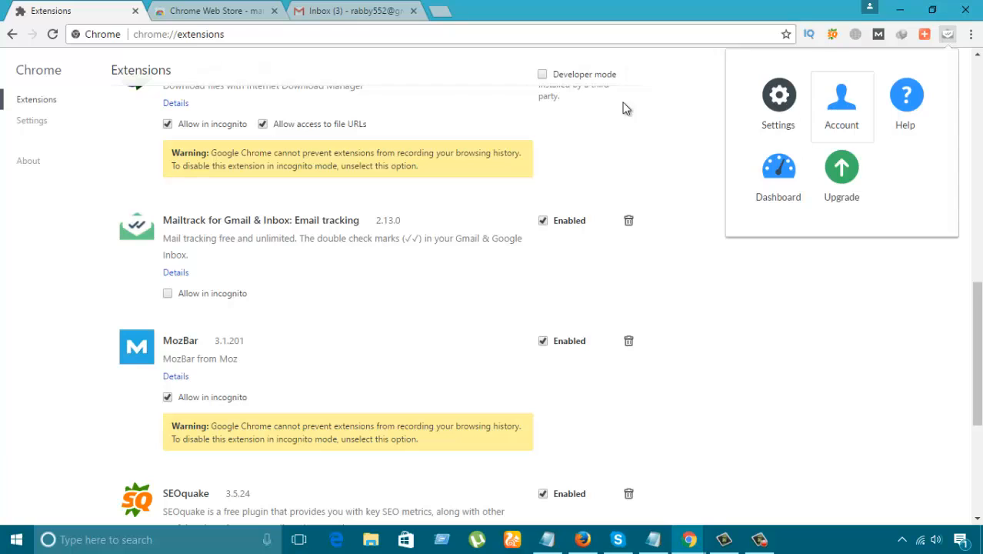
click(354, 11)
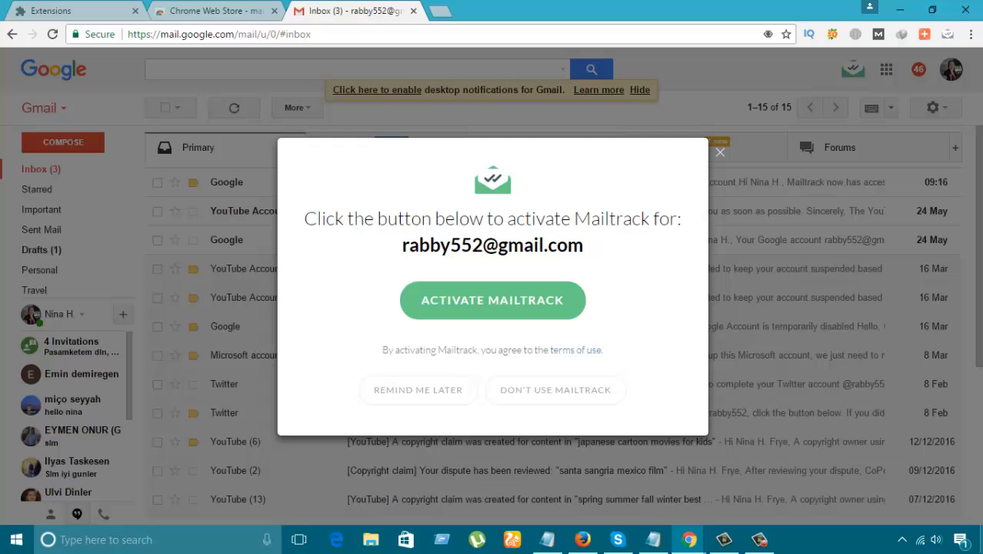
mouse_move(680, 164)
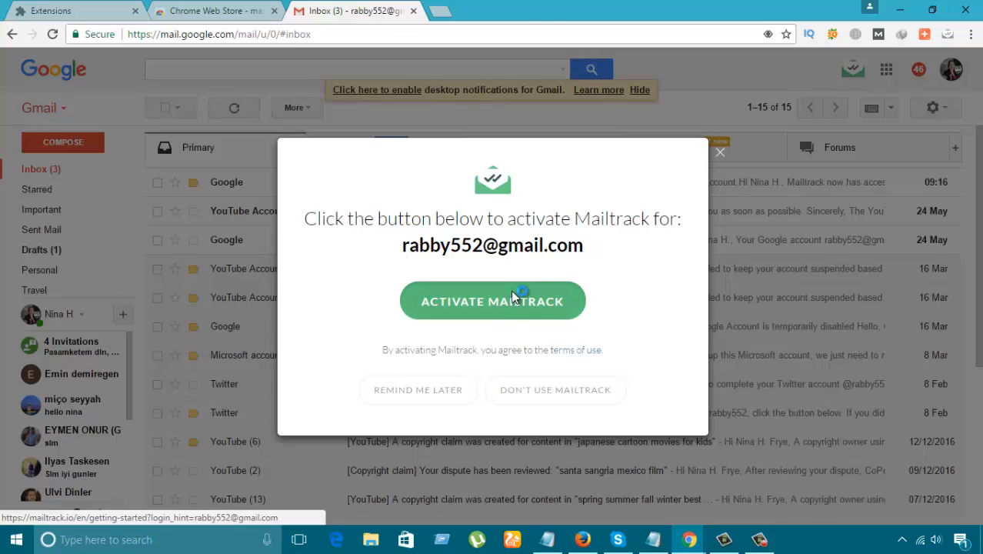
- Activate Mailtrack for this Gmail account from the Gmail popup
click(492, 300)
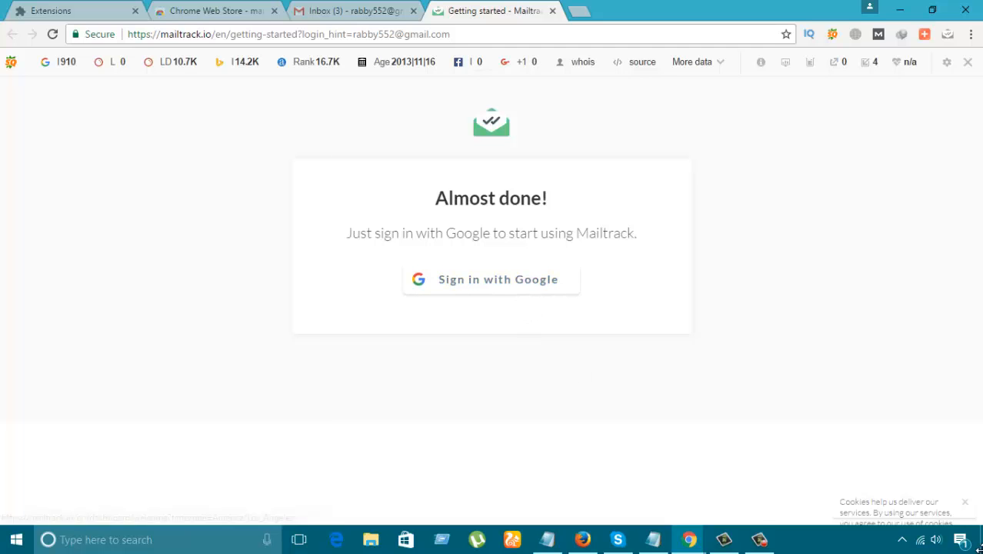
- Sign in to Mailtrack with Google and choose the Gmail account to continue
click(499, 278)
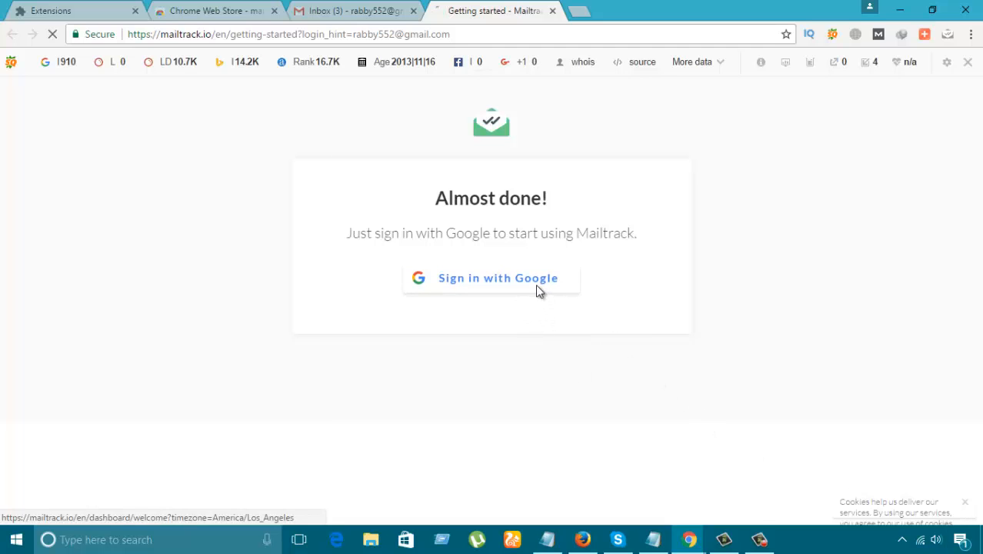
click(498, 276)
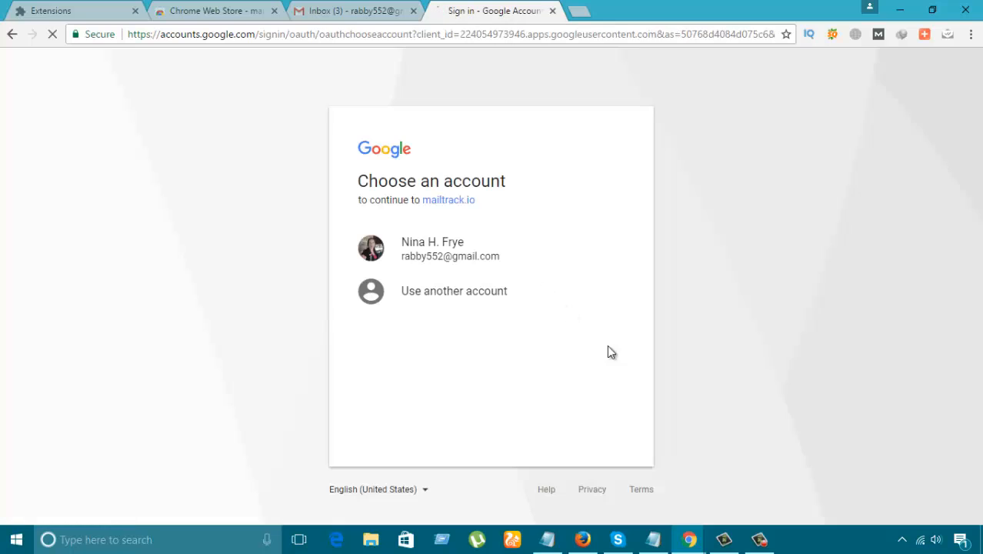
click(450, 249)
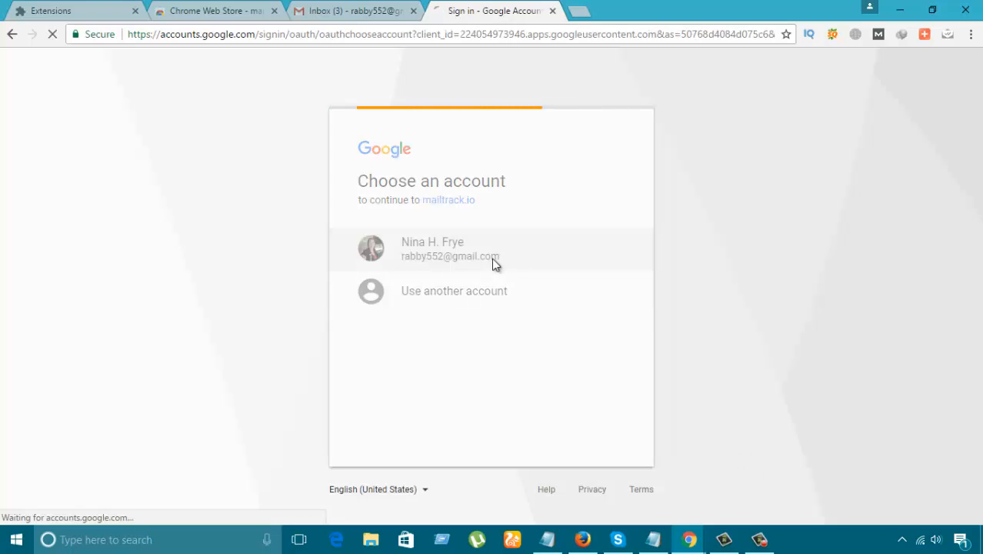
click(449, 248)
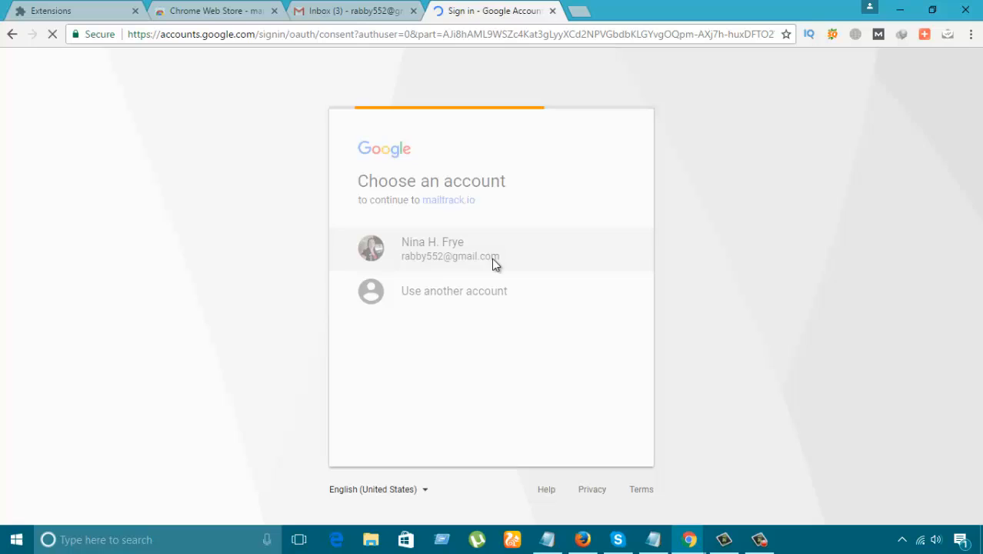
click(449, 249)
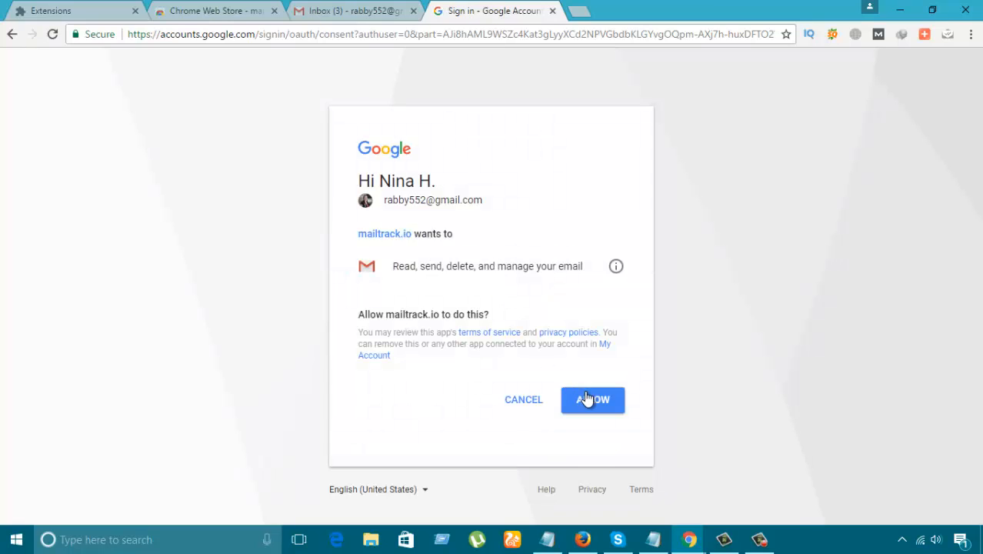
- Allow mailtrack.io access to the Gmail account on the Google permission screen
click(592, 400)
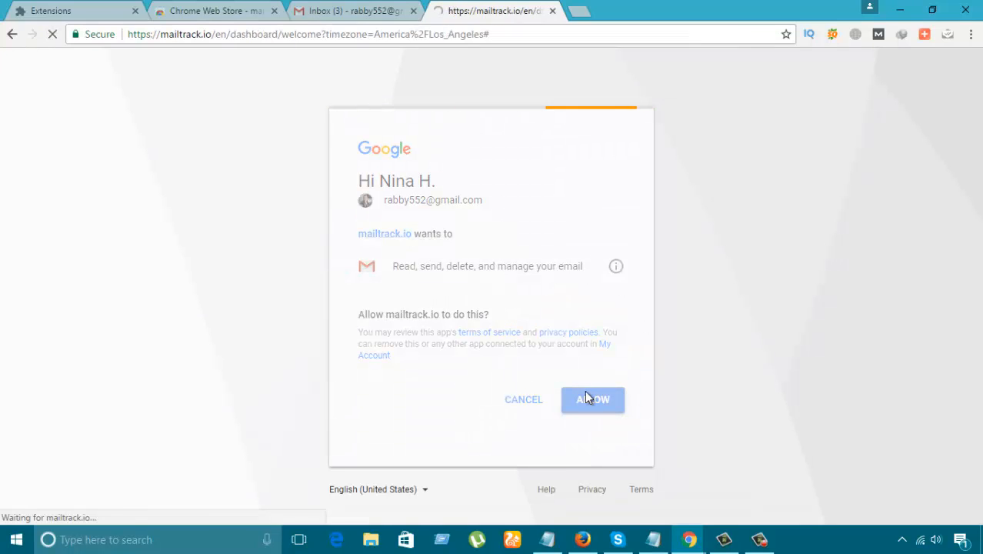
click(592, 400)
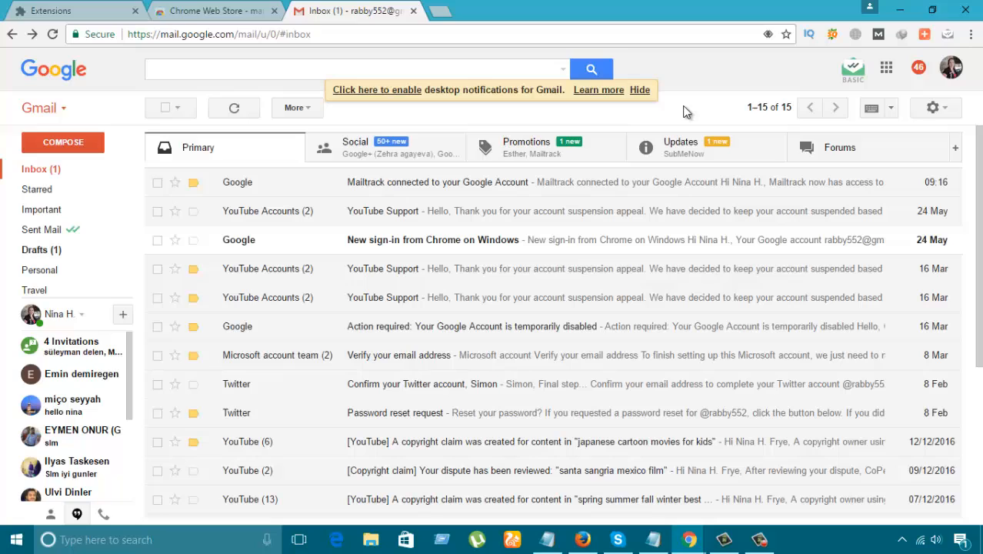
mouse_move(655, 144)
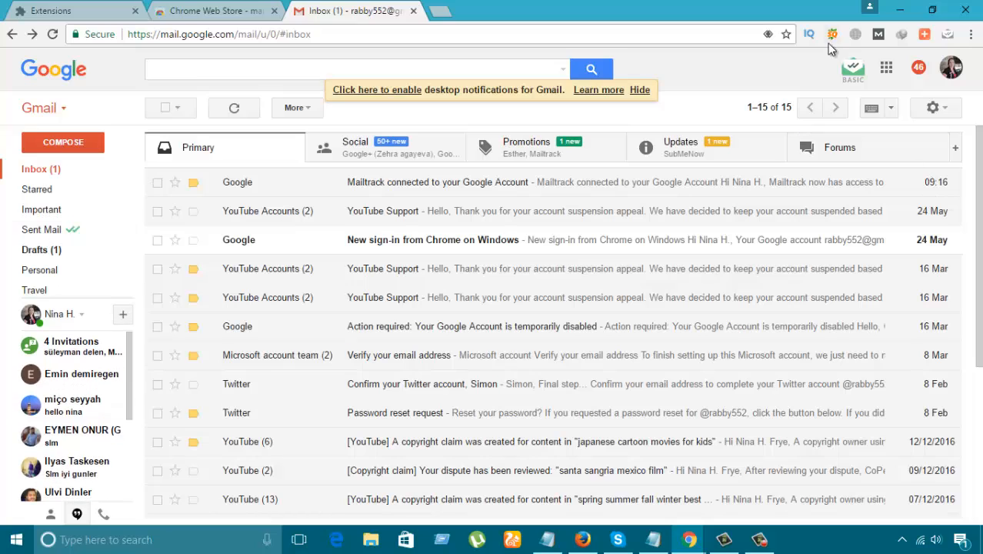
mouse_move(859, 104)
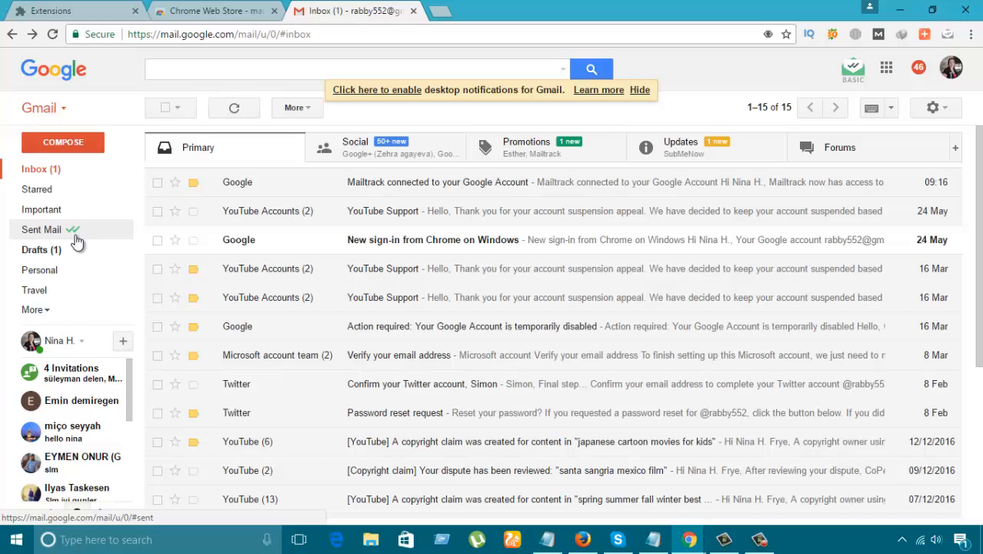
- Read through the submit counter-notification 2016 conversation in Sent Mail before deleting it
click(42, 229)
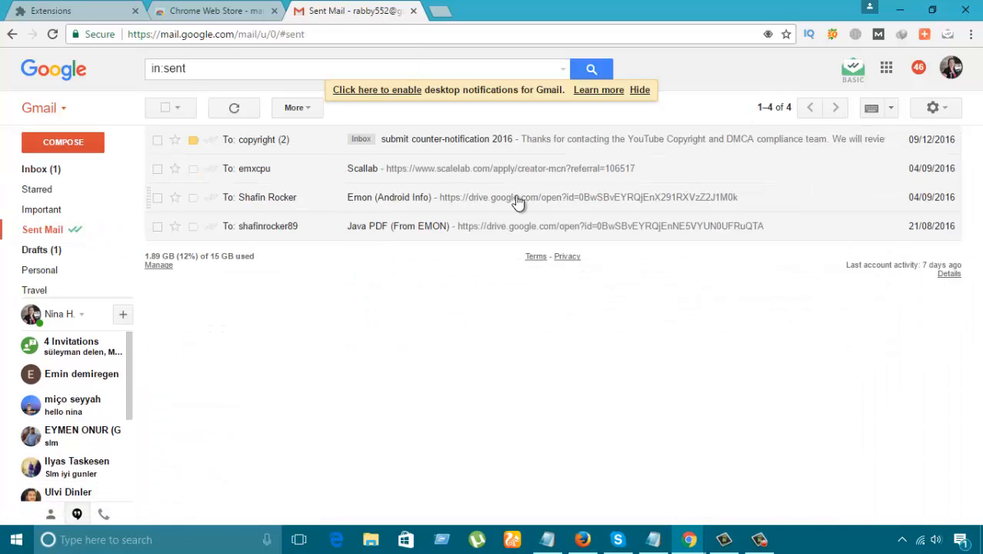
click(446, 138)
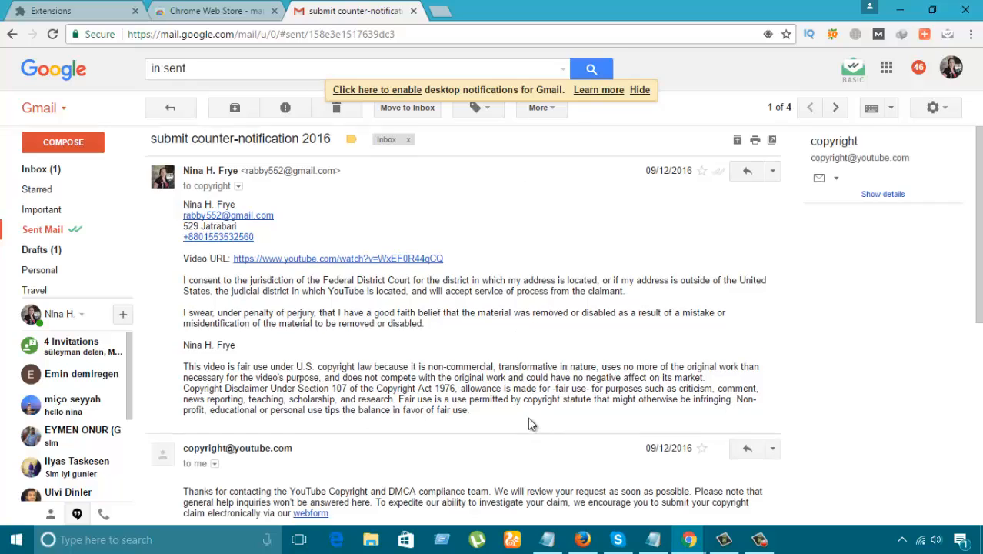
scroll(down, 3)
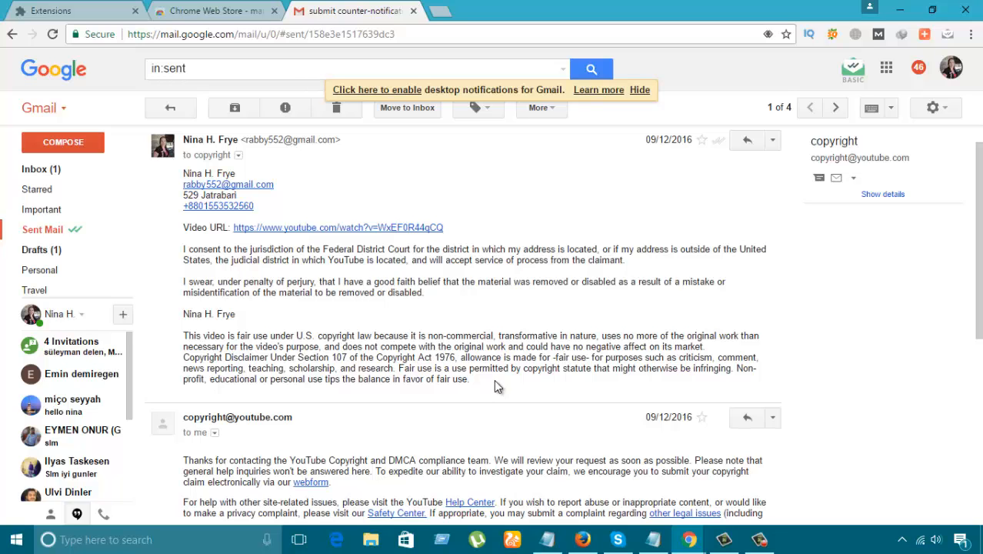
scroll(down, 3)
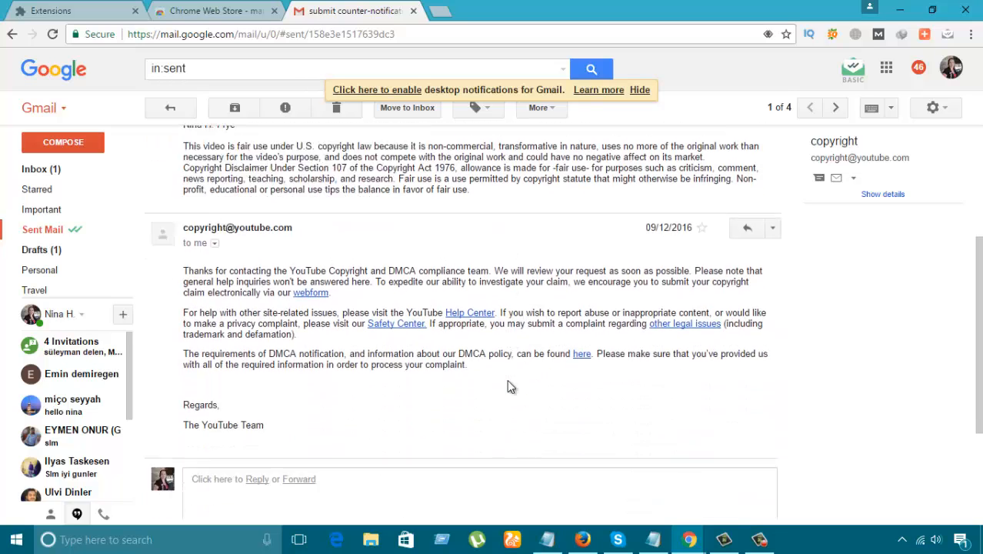
scroll(down, 3)
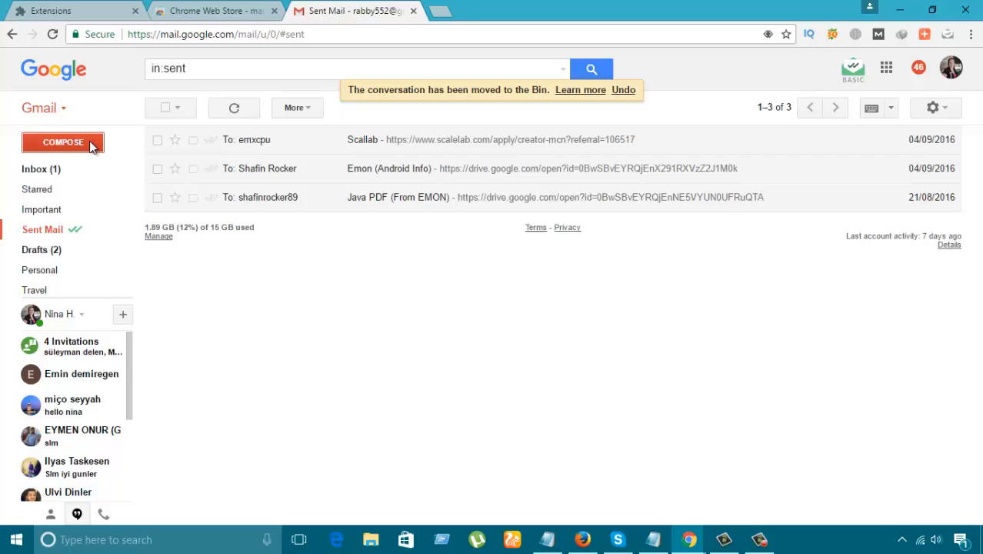
click(62, 142)
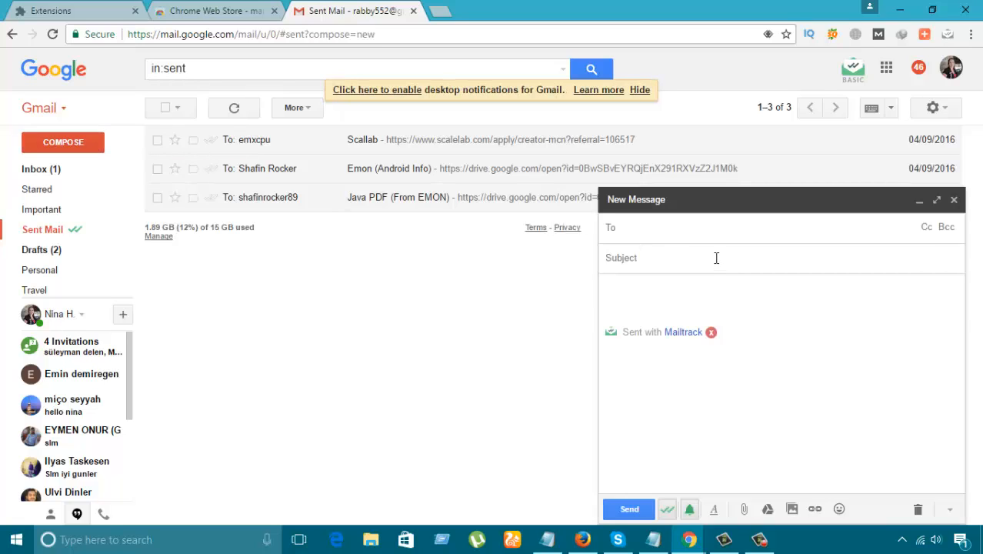
mouse_move(624, 339)
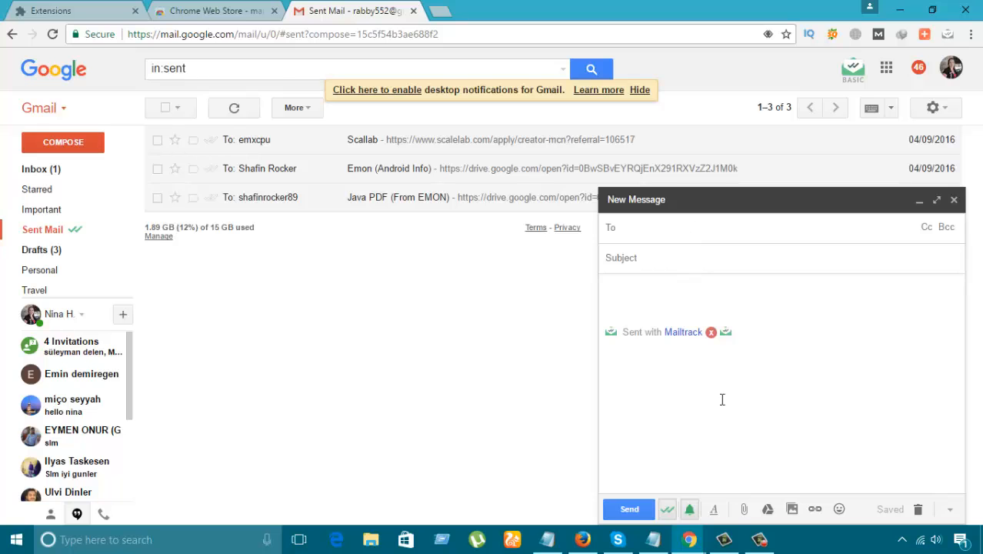
click(723, 539)
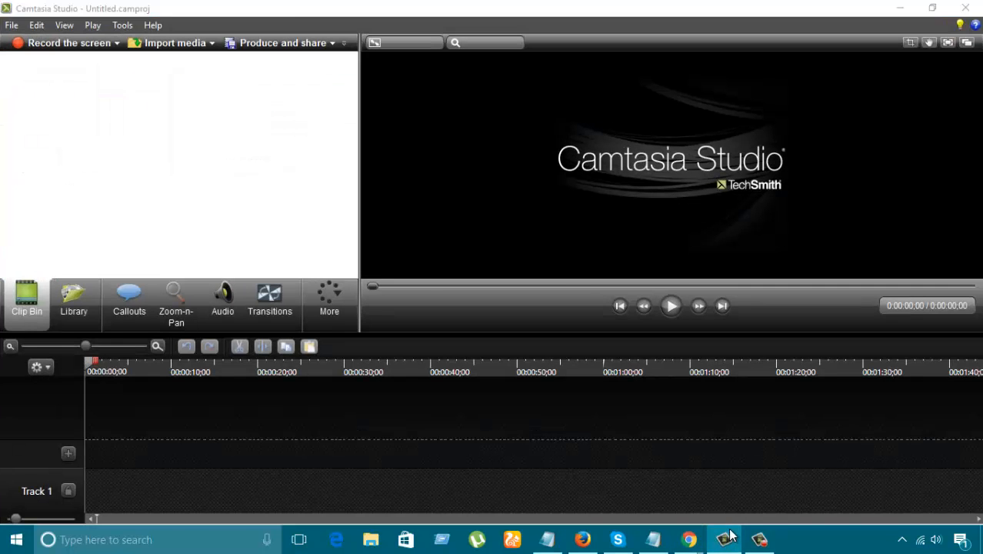
click(688, 539)
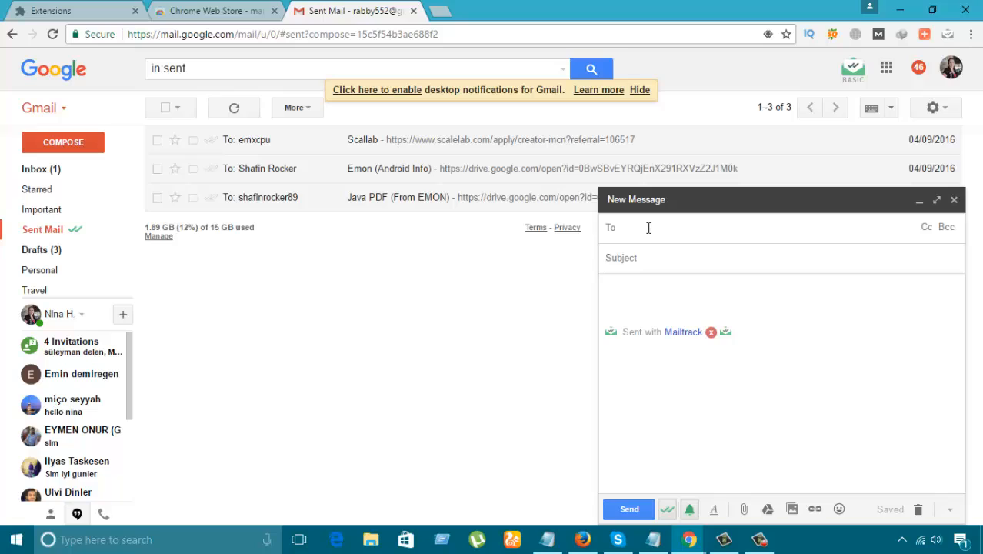
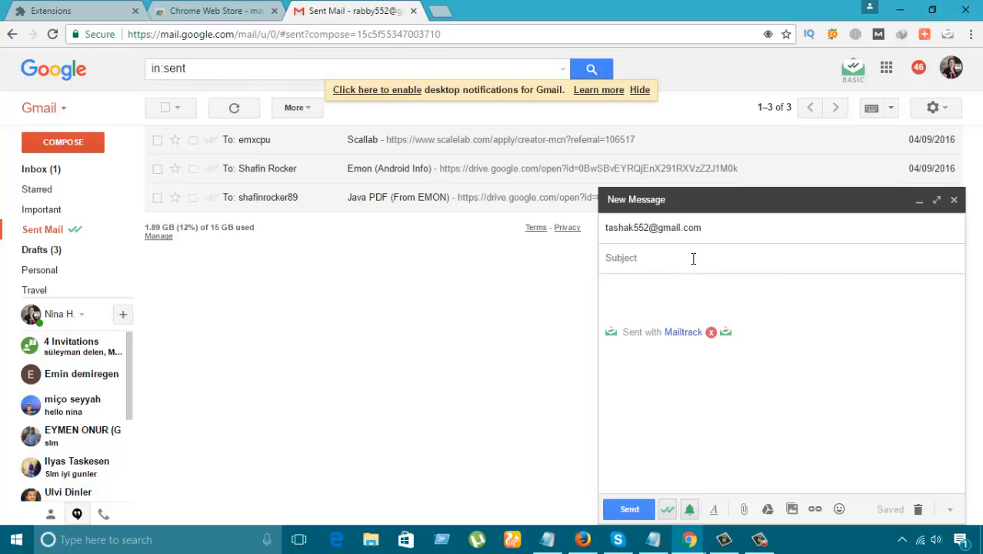
- Send it with subject 'whaTEVER' and body 'srgsrgsrgf', Mailtrack tracking enabled
text(whaTEVER)
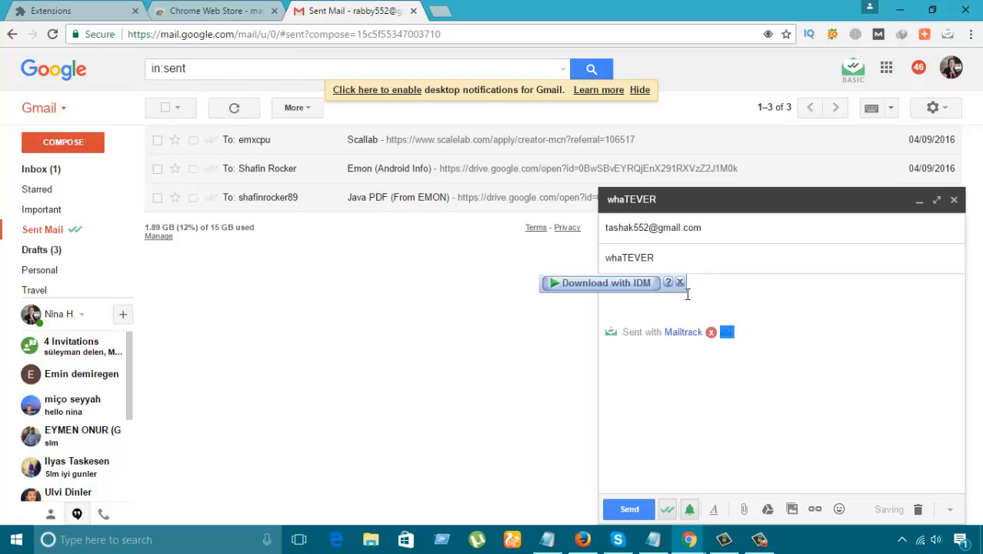
click(680, 283)
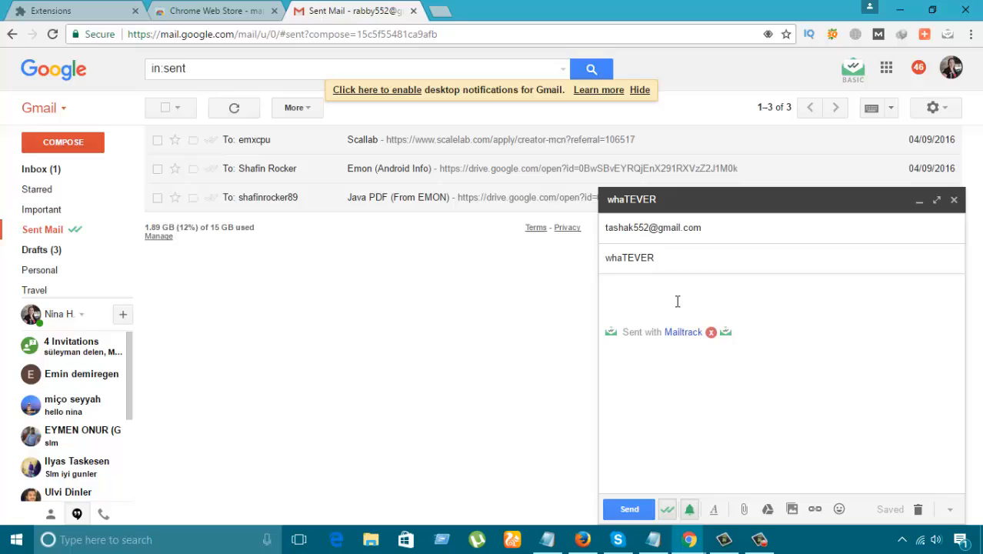
text(srgsrgsrgf)
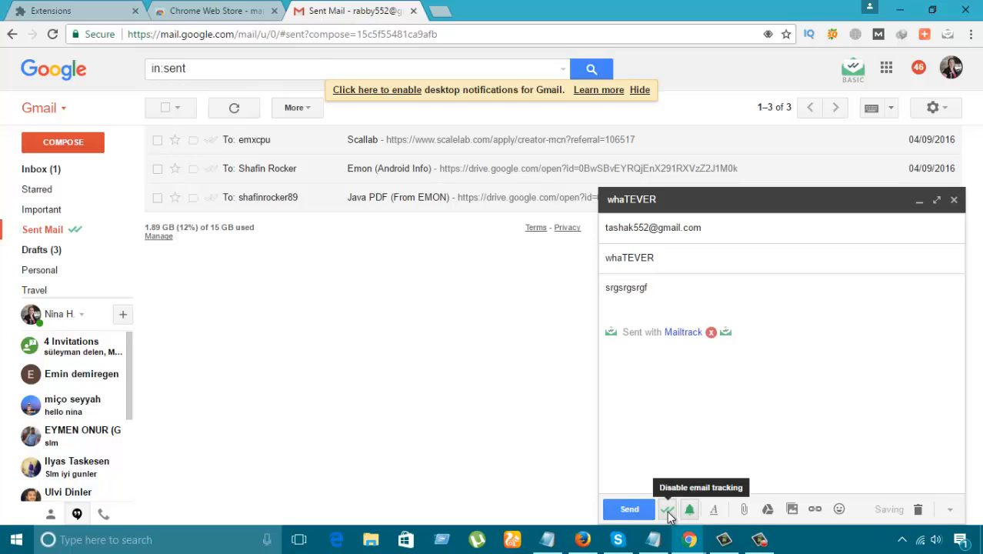
click(630, 507)
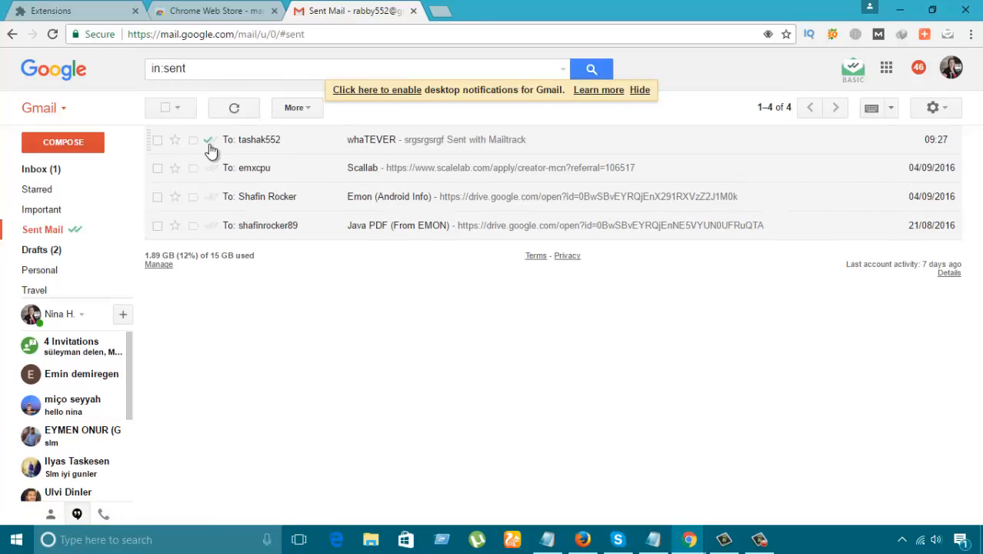
mouse_move(210, 145)
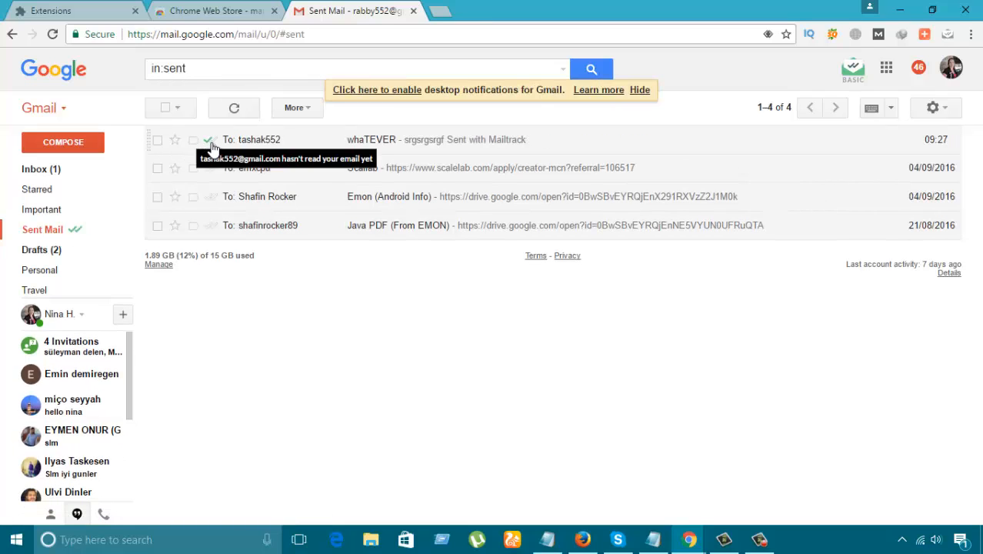
mouse_move(721, 421)
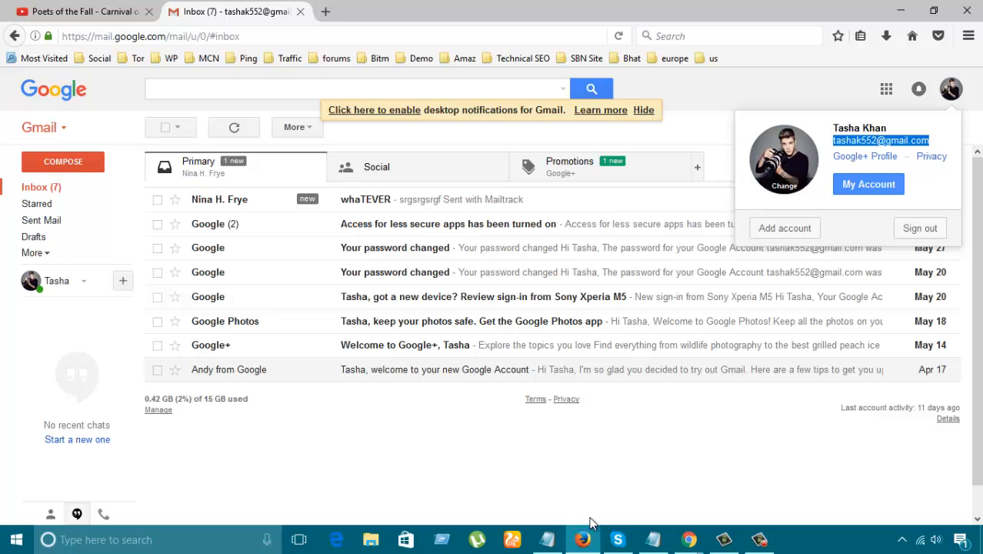
mouse_move(554, 166)
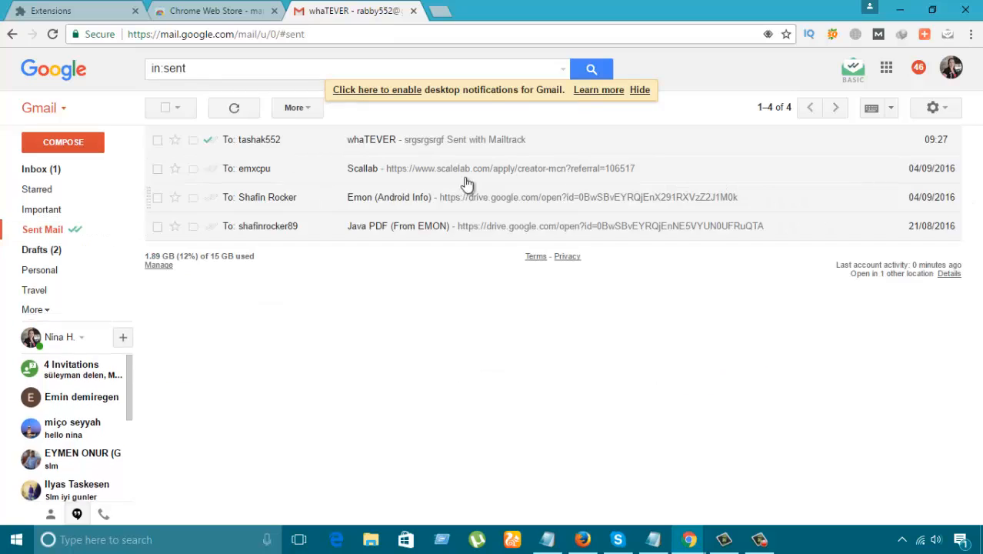
- Reload Gmail and dismiss the Mailtrack upgrade popup to see the double-check read receipt
click(52, 34)
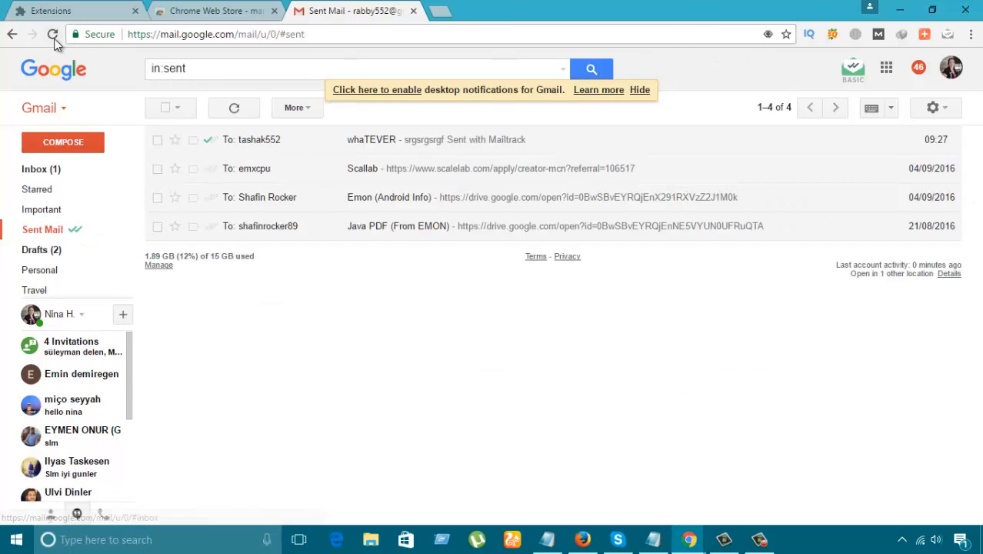
click(52, 34)
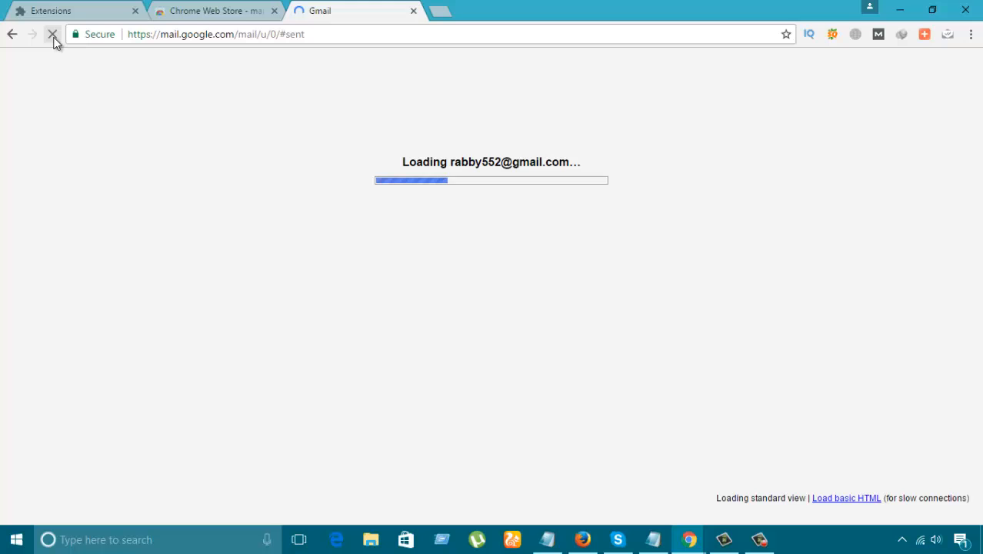
mouse_move(52, 33)
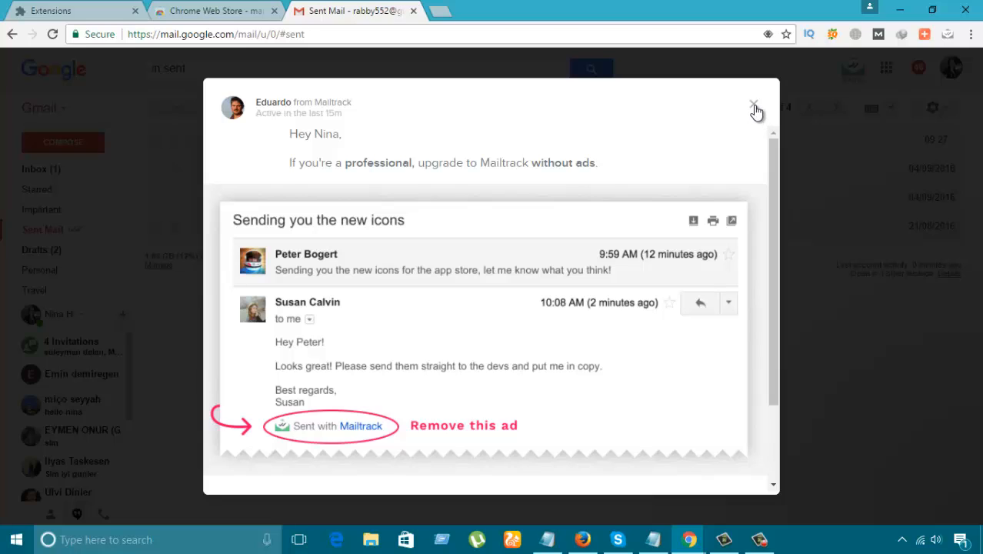
click(754, 104)
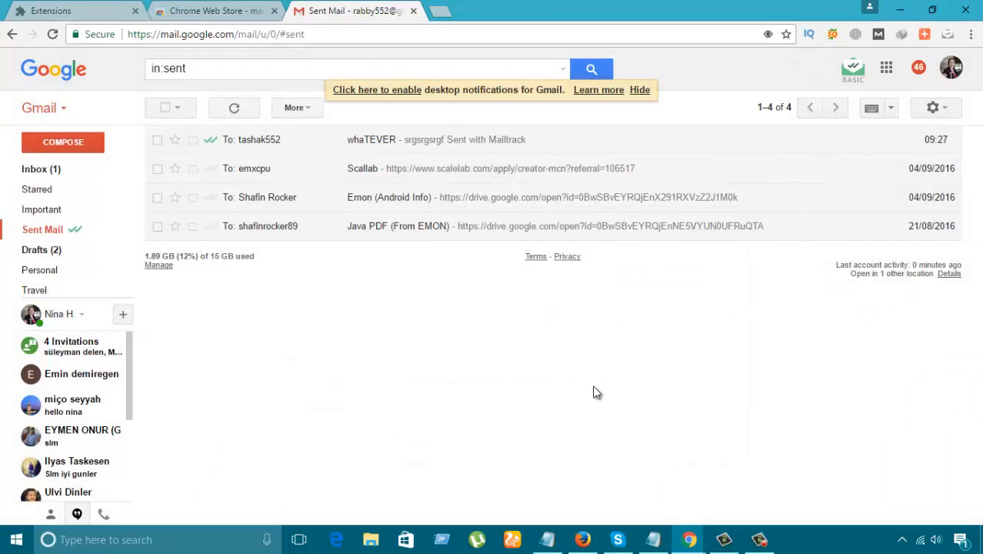
mouse_move(575, 377)
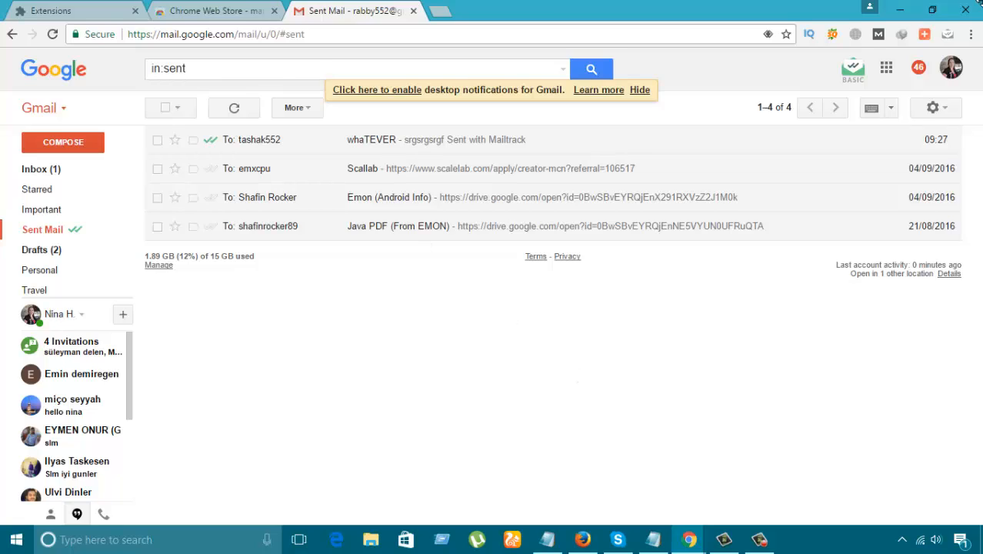
mouse_move(614, 408)
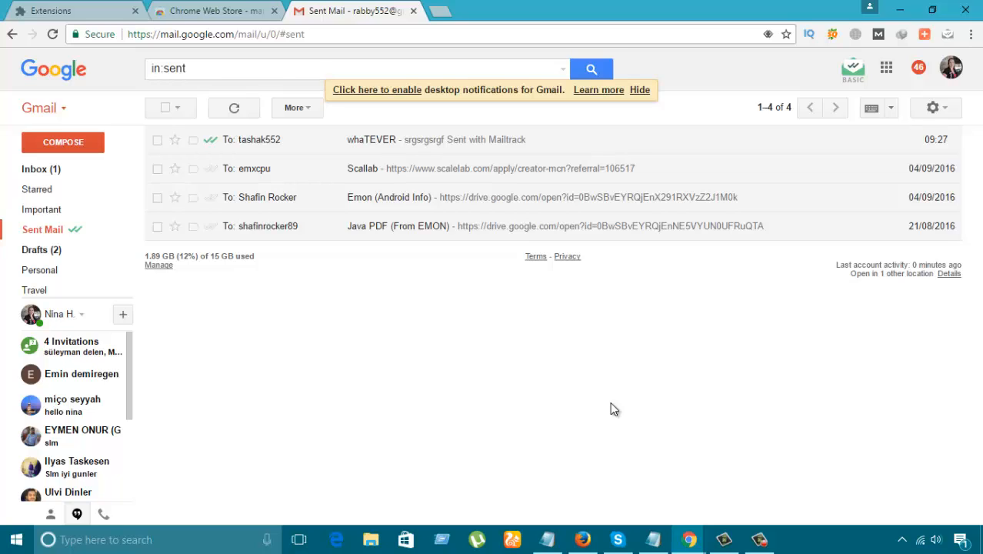
mouse_move(615, 406)
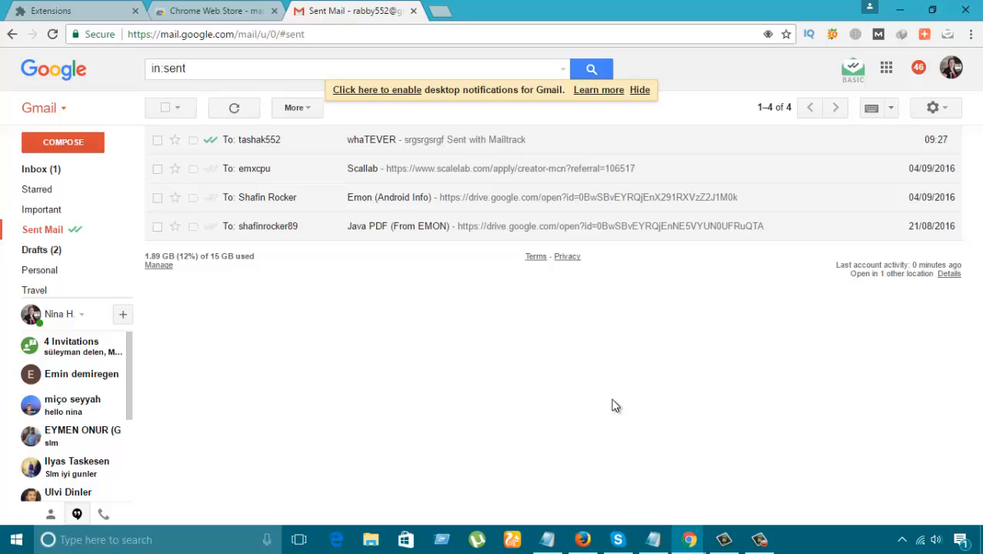